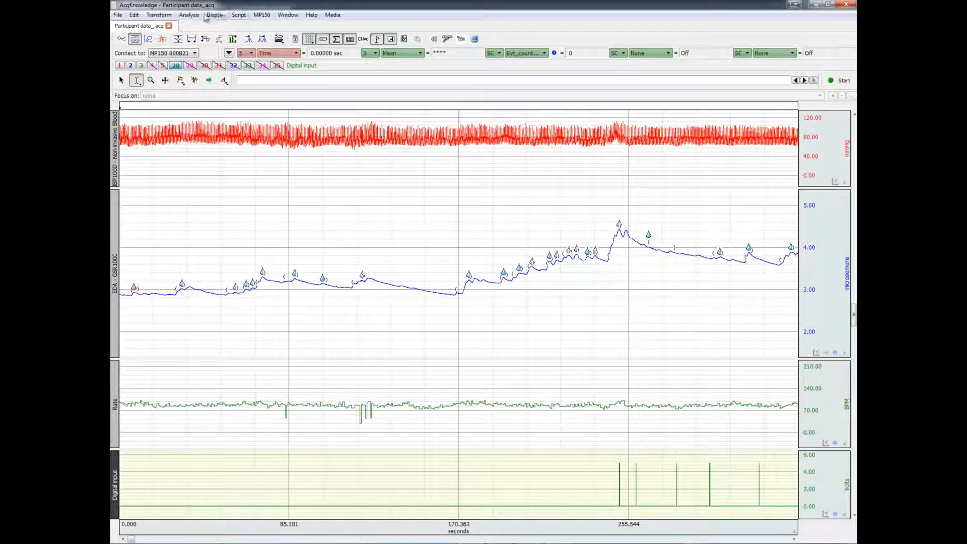
Review the input channel setup and close it without changes
left_click(287, 14)
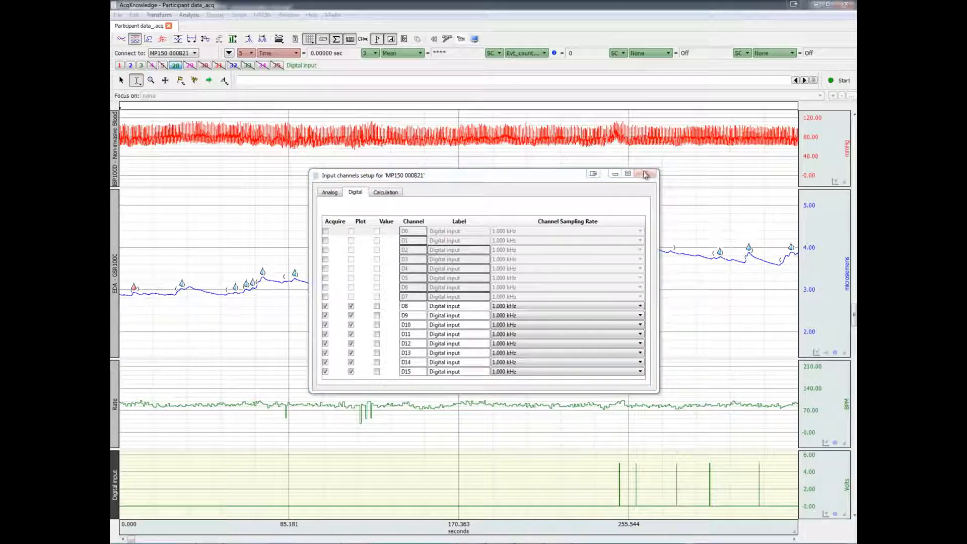
left_click(645, 174)
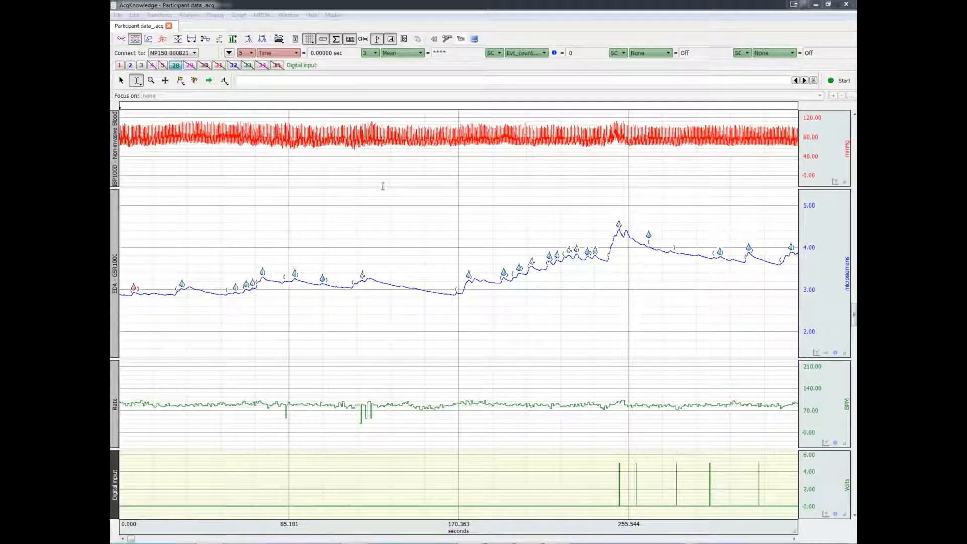
mouse_move(377, 189)
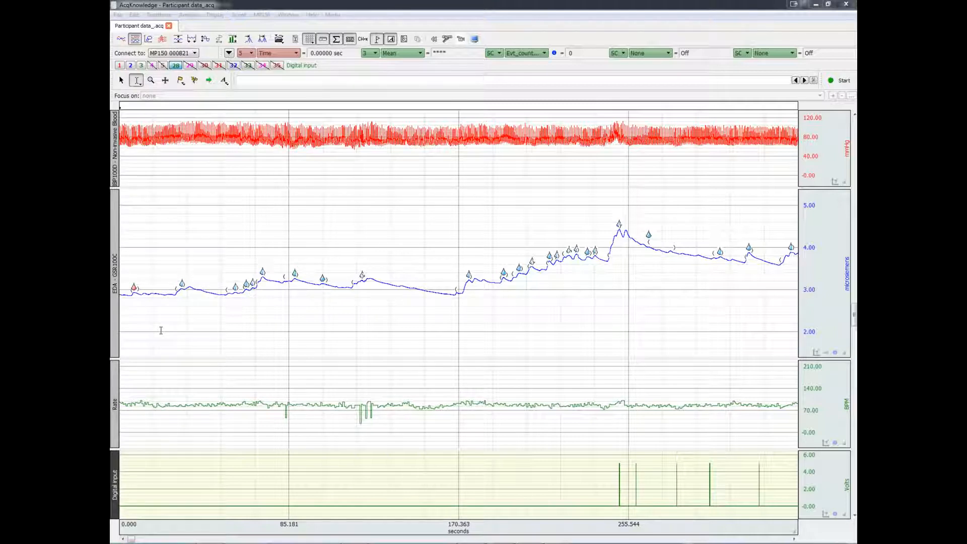
mouse_move(148, 177)
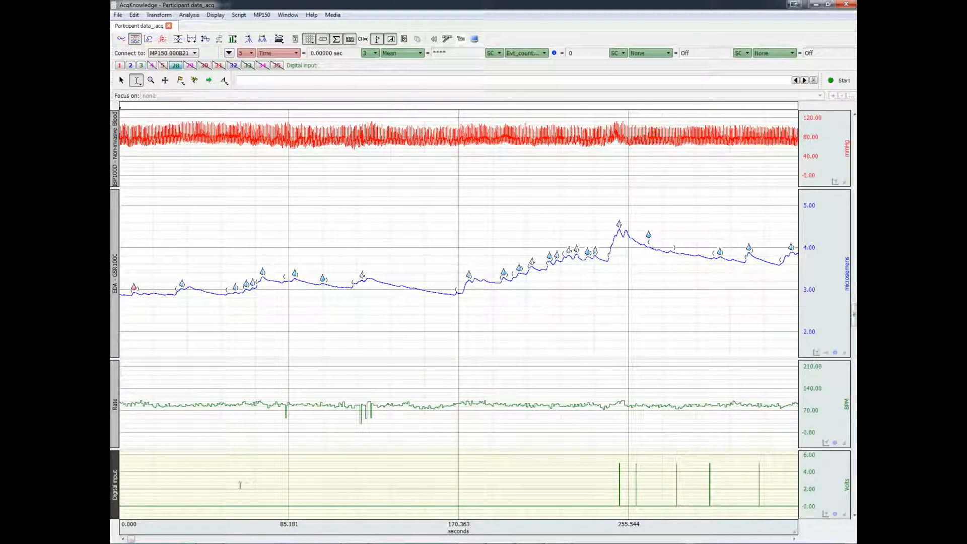
mouse_move(621, 484)
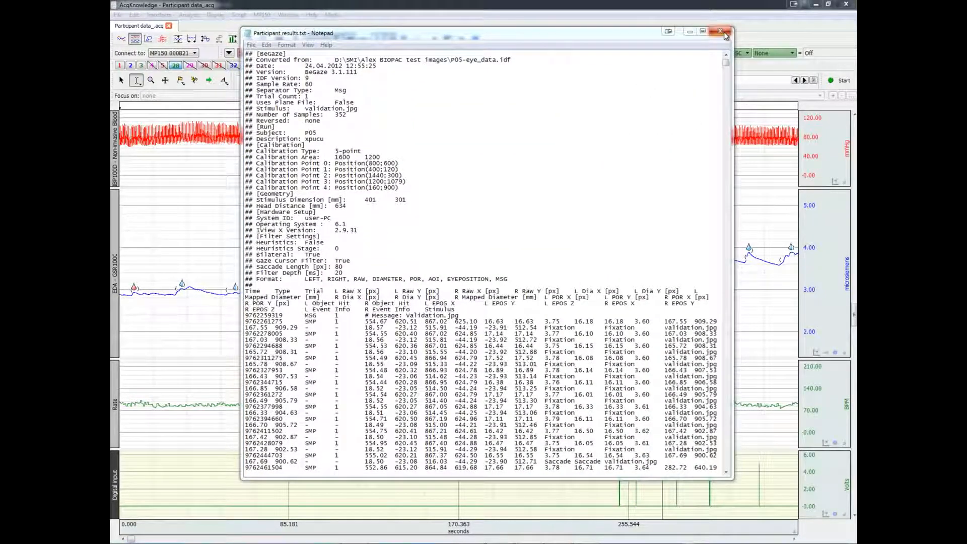
Import Participant results.txt via Import SMI BeGaze File into the existing graph, aligned on TTL trigger D8
left_click(719, 32)
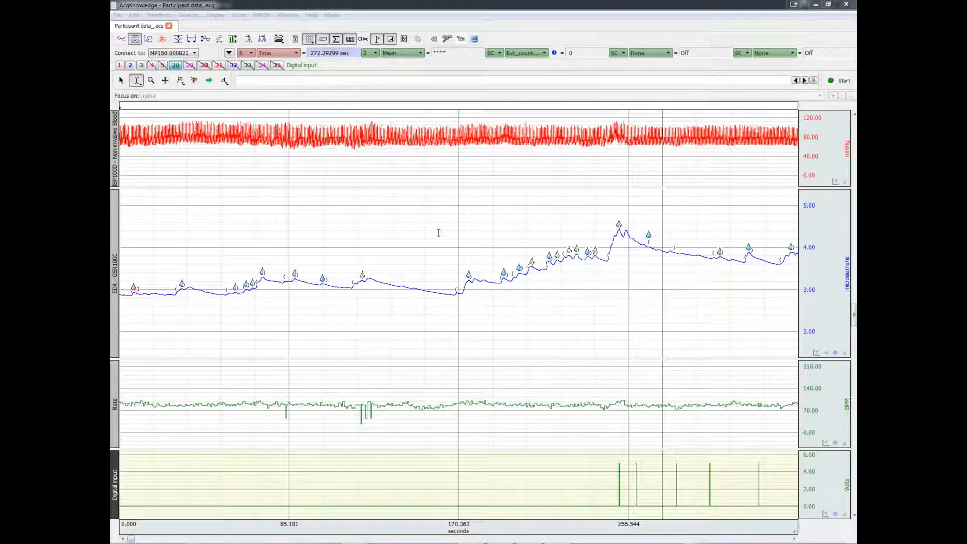
left_click(117, 14)
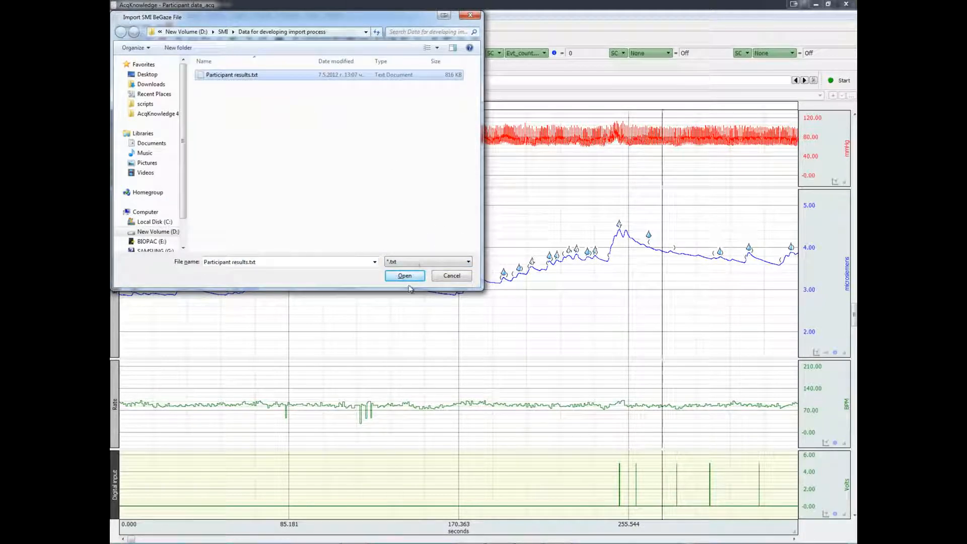
left_click(404, 275)
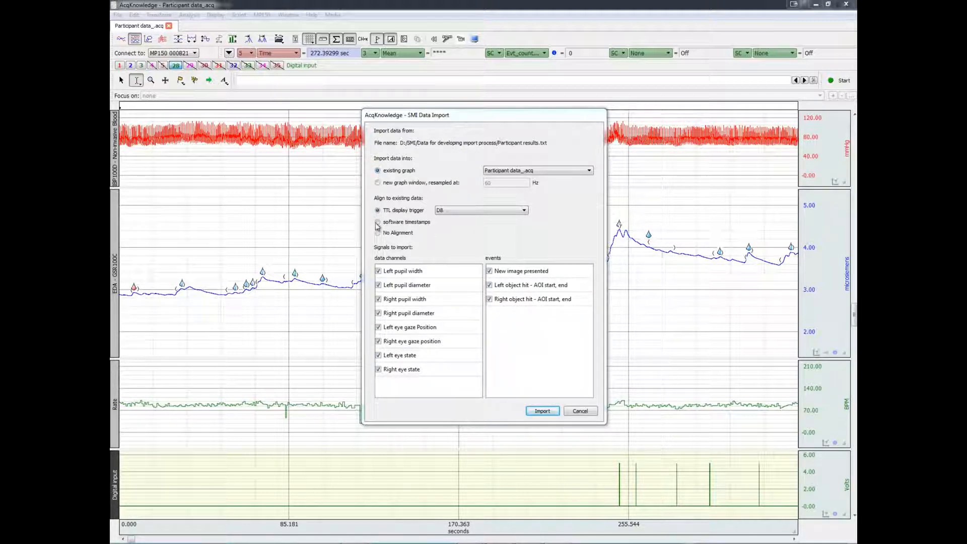
left_click(378, 232)
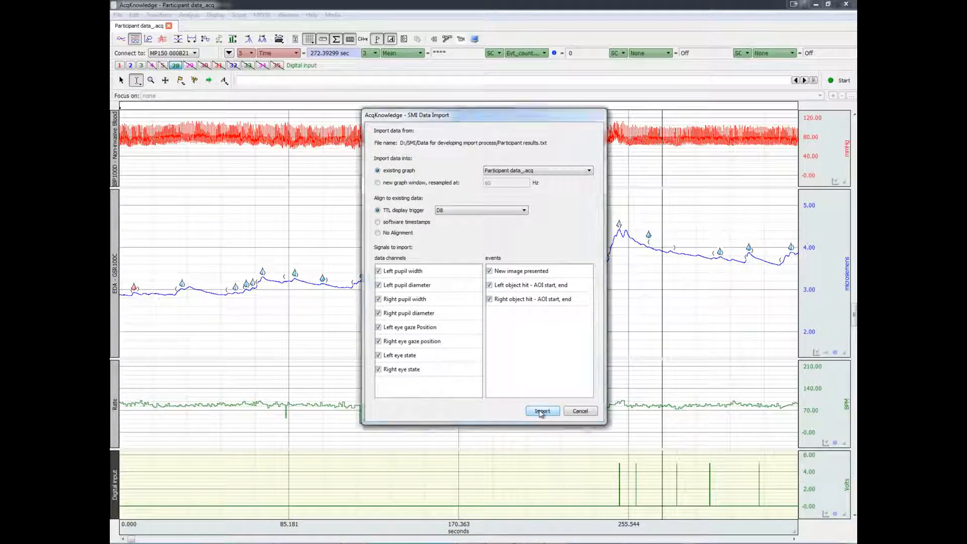
left_click(541, 410)
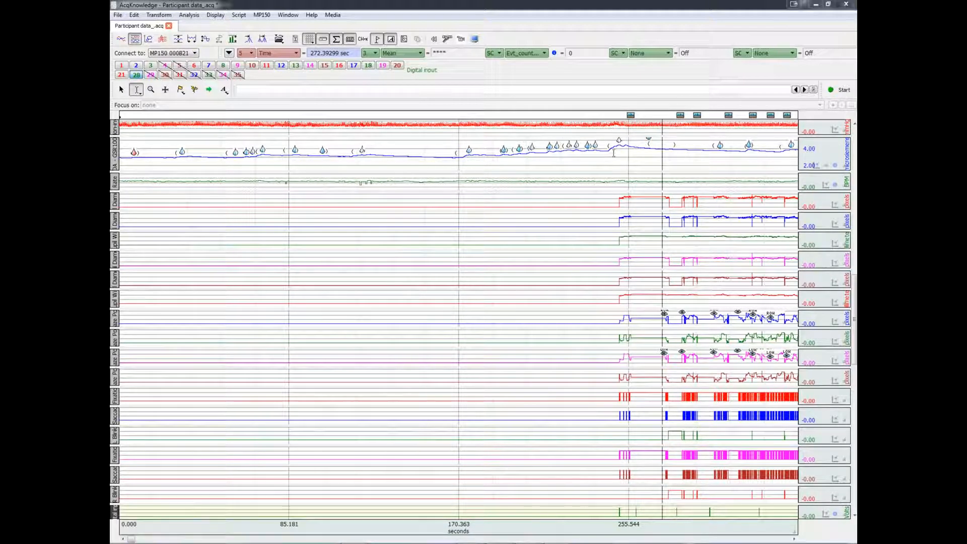
mouse_move(630, 115)
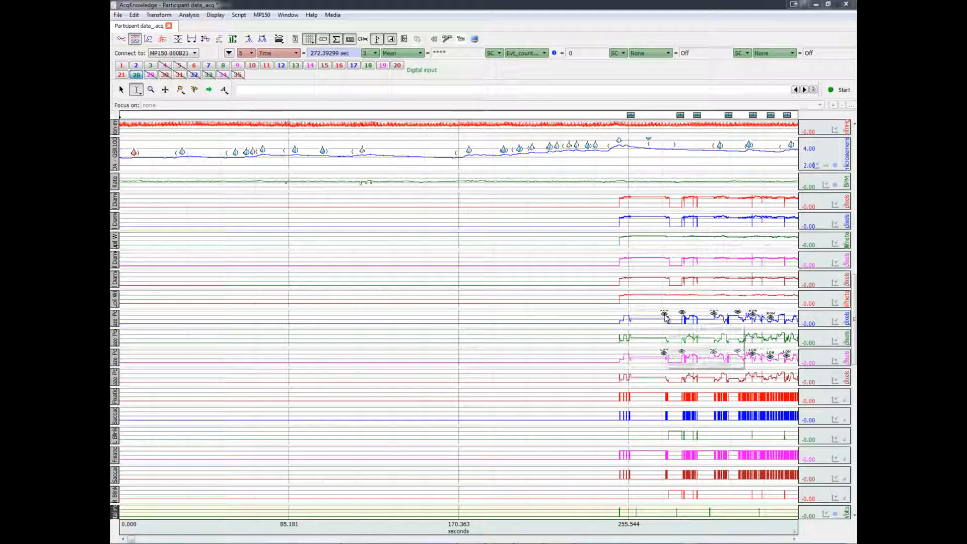
mouse_move(662, 315)
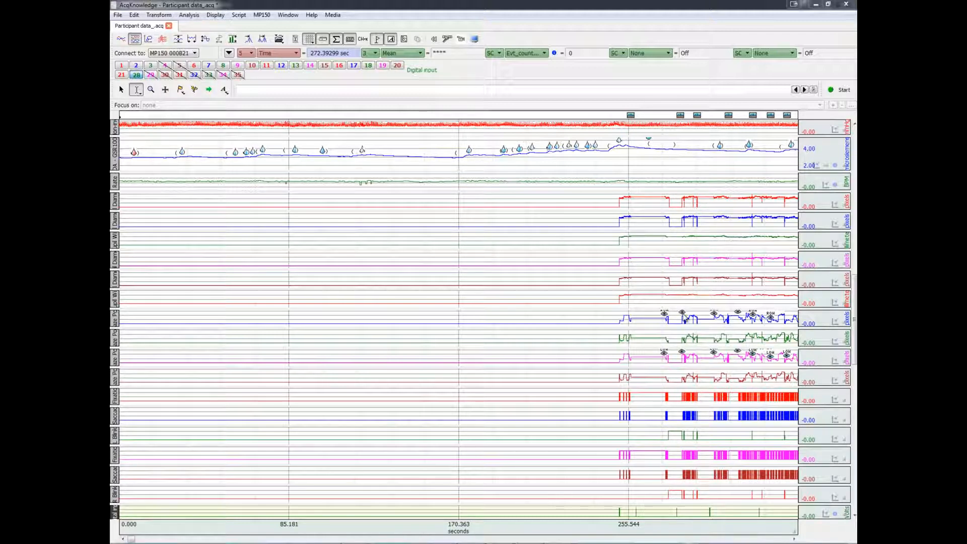
mouse_move(682, 318)
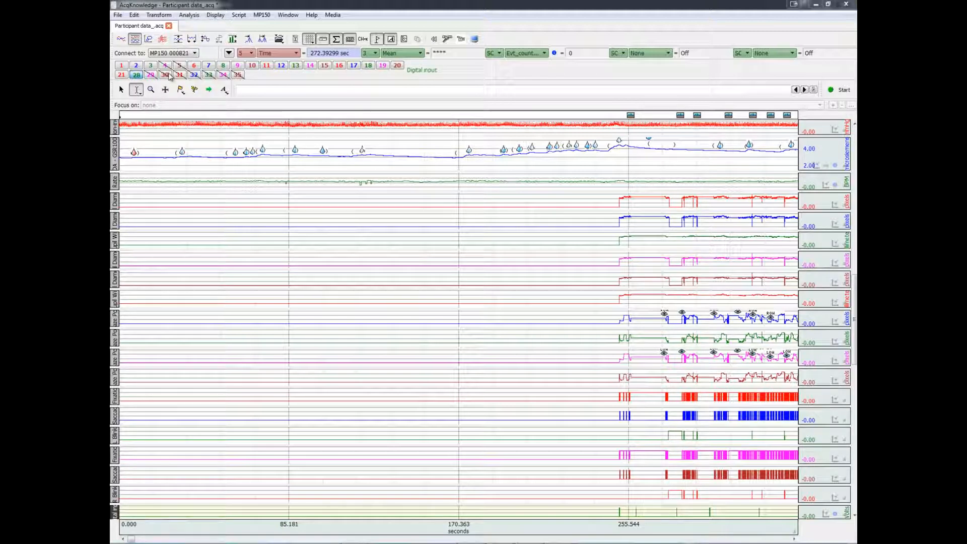
Zoom into 318–324 s and autoscale all waveforms to fit their channels
left_click(151, 90)
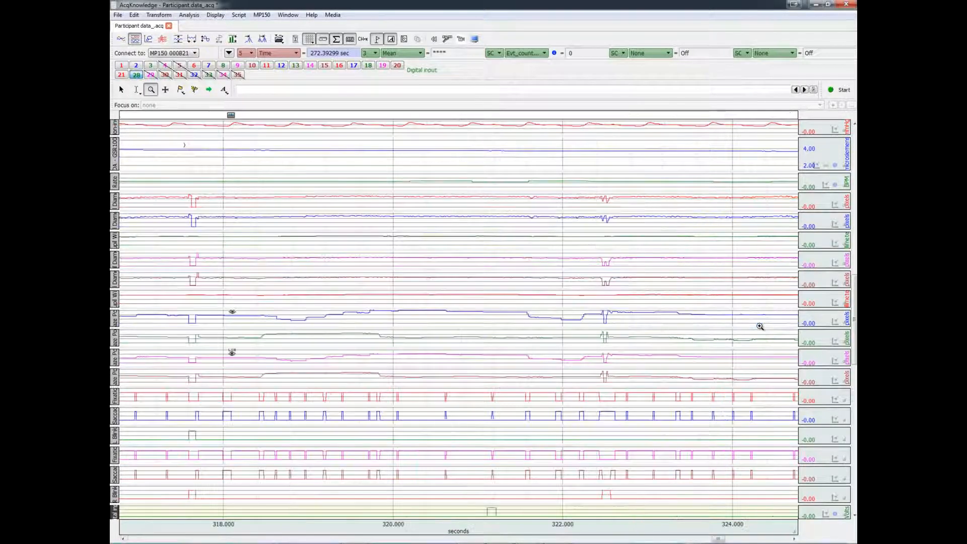
left_click(215, 14)
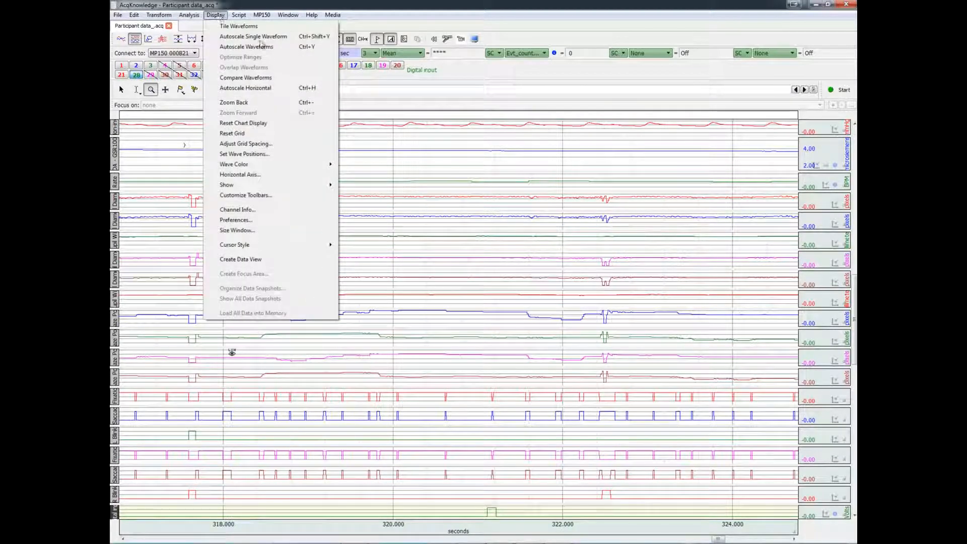
left_click(246, 46)
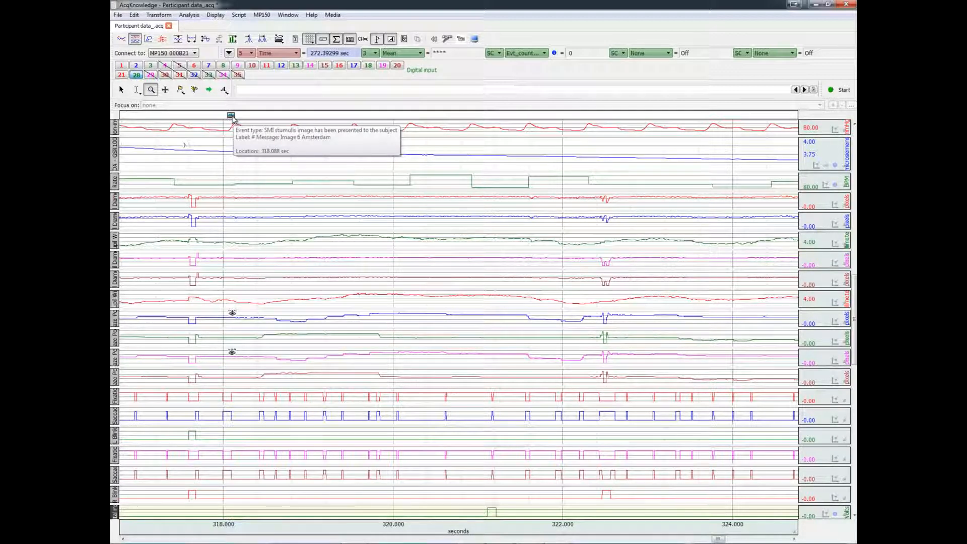
mouse_move(238, 327)
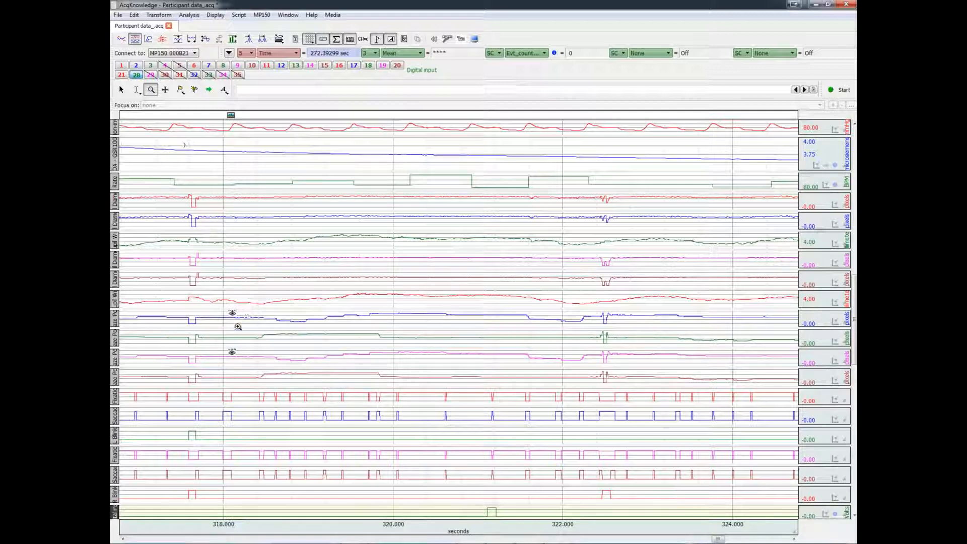
mouse_move(233, 314)
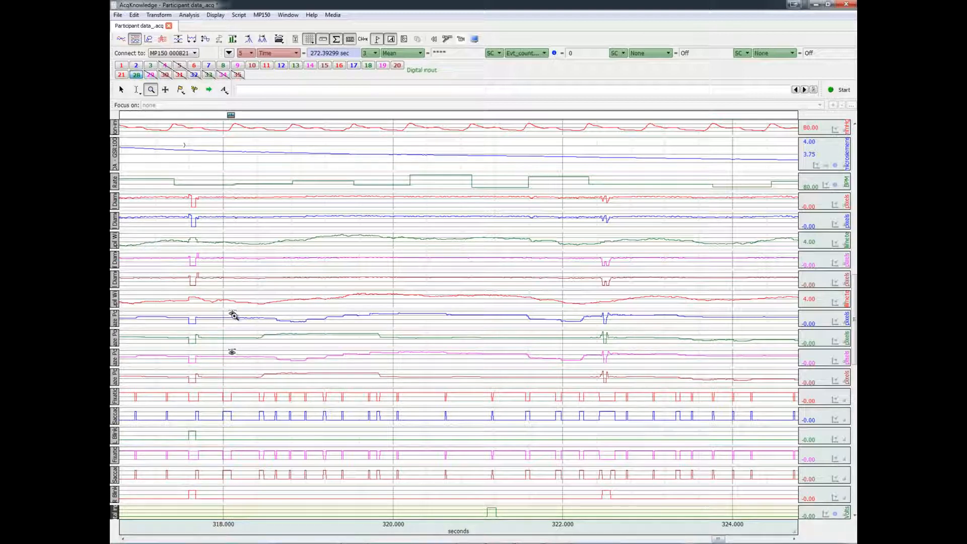
mouse_move(231, 314)
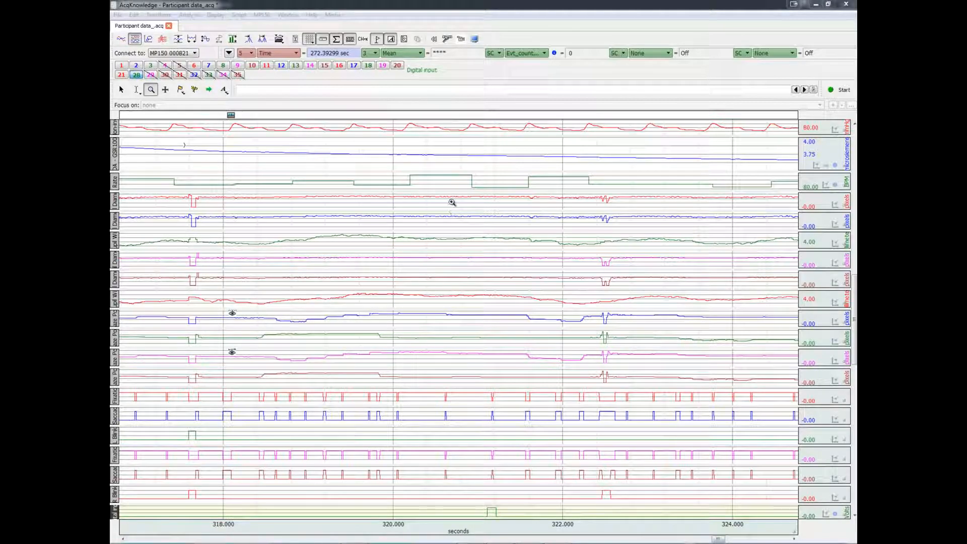
Return to the whole recording and autoscale every waveform again
left_click(216, 14)
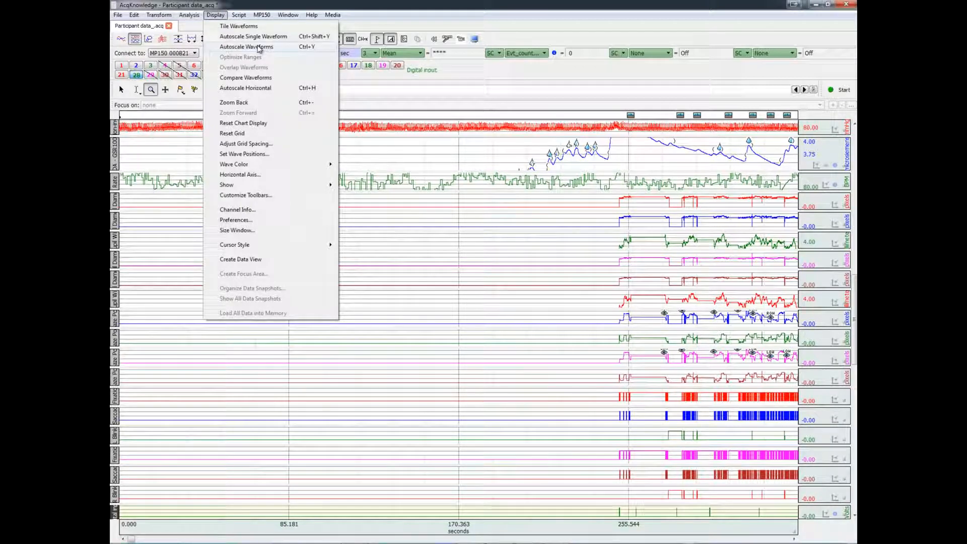
left_click(246, 46)
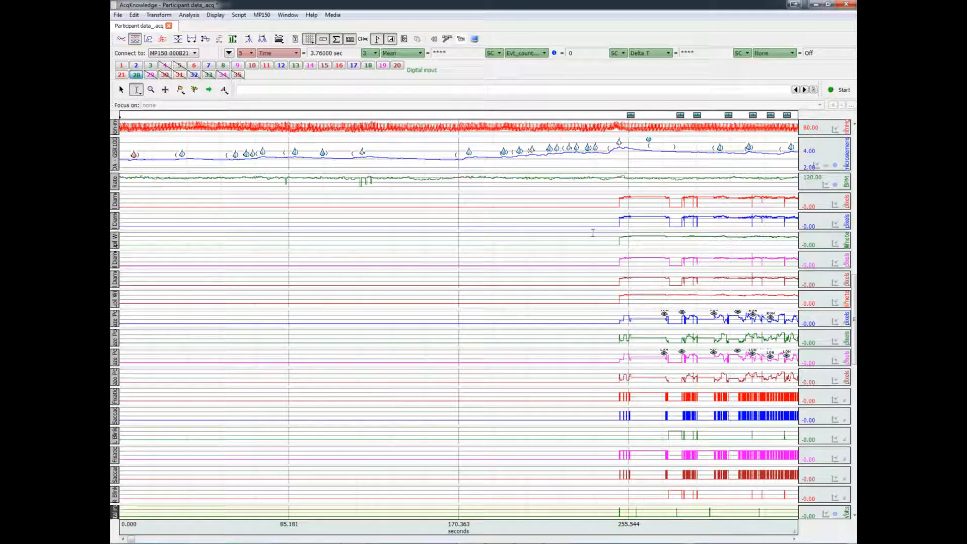
Configure Find Cycle on events with Match pairs off and a selection window from onset to +7 s, then review Output
left_click(188, 14)
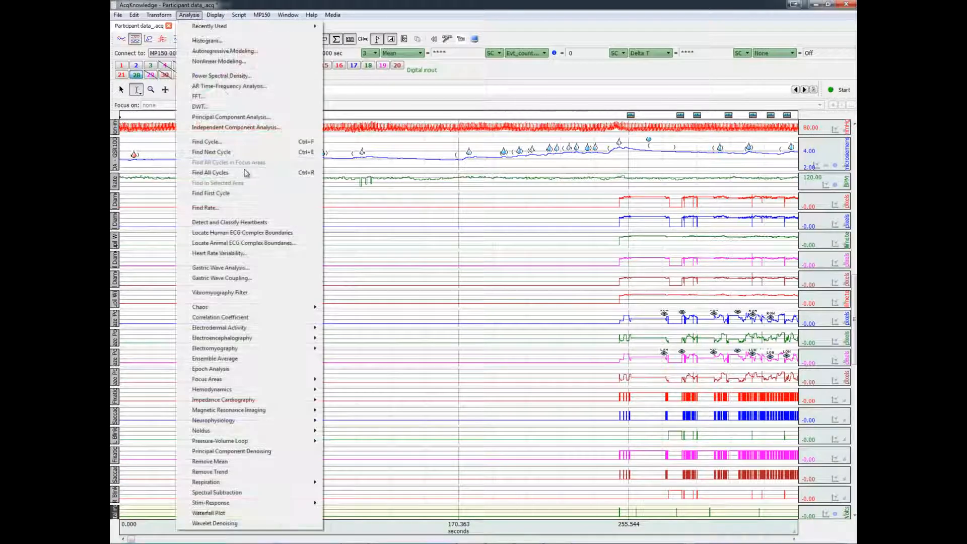
mouse_move(227, 146)
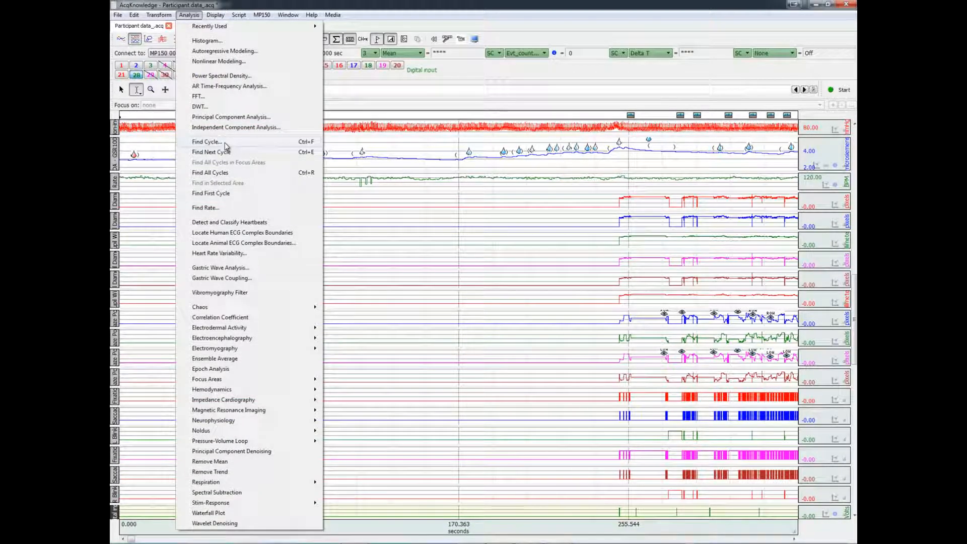
left_click(208, 141)
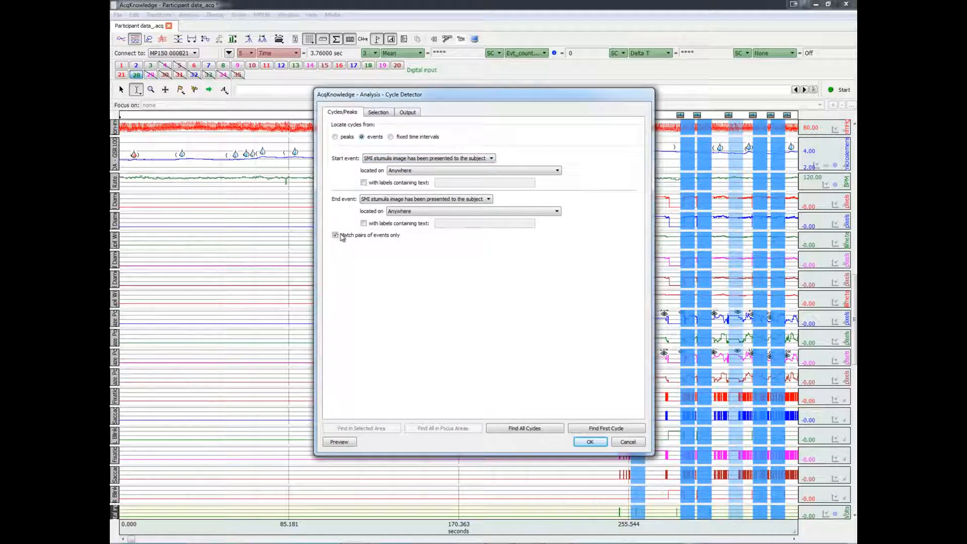
left_click(335, 235)
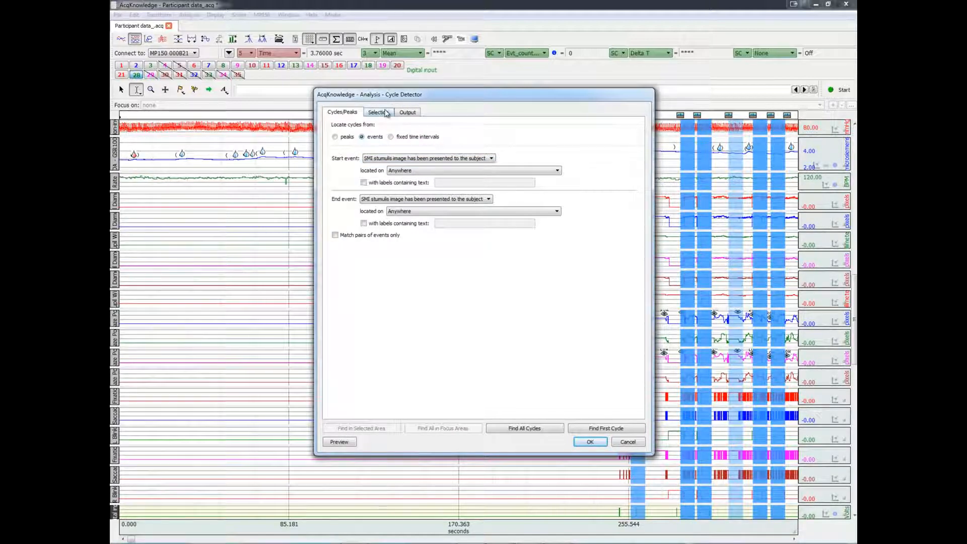
left_click(377, 112)
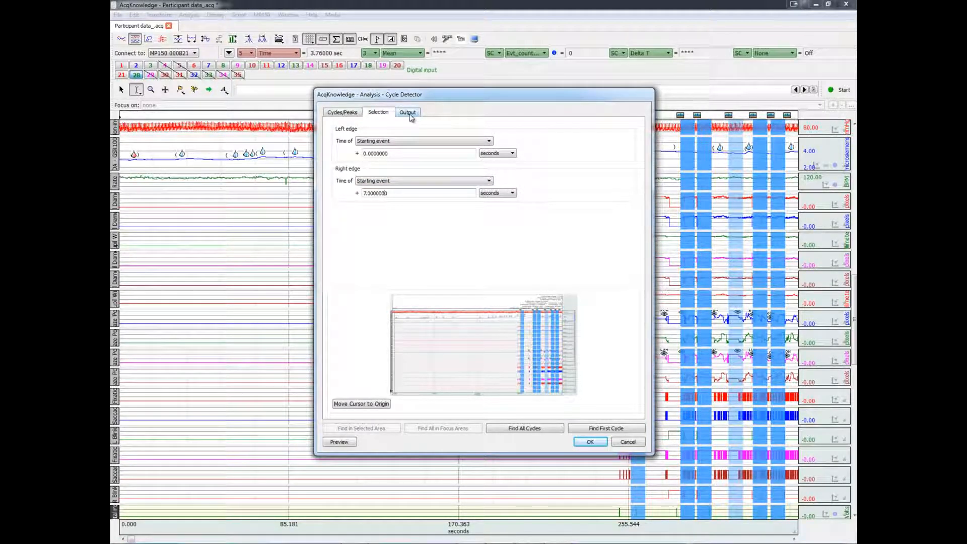
left_click(408, 112)
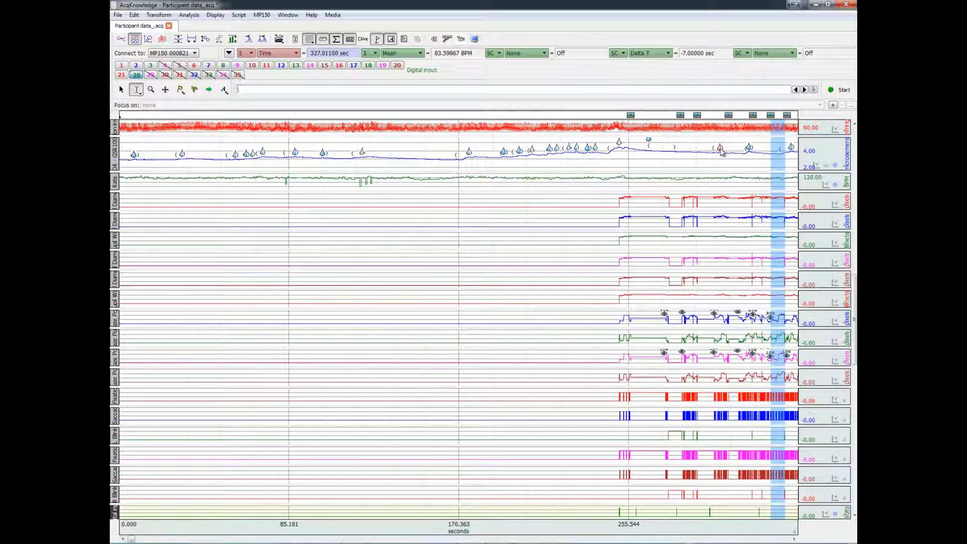
mouse_move(748, 151)
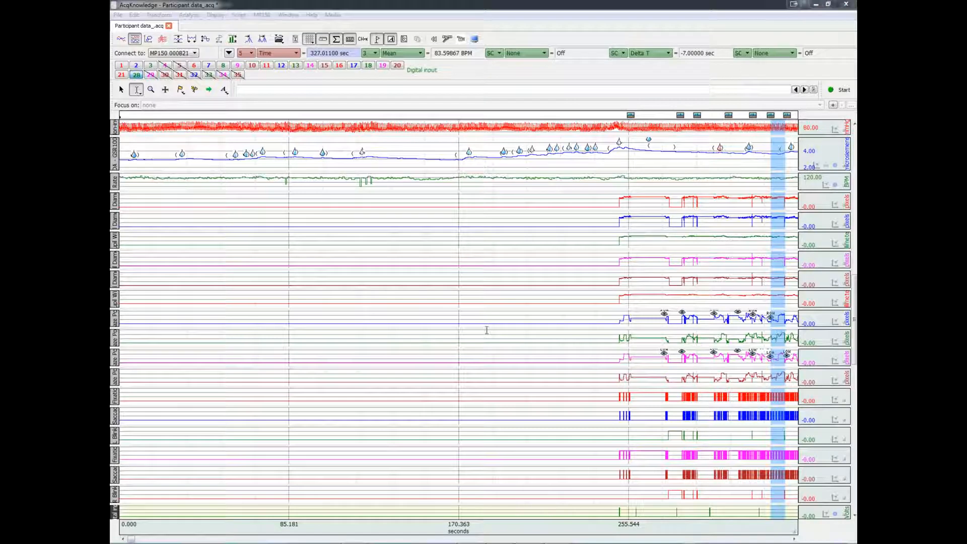
mouse_move(731, 172)
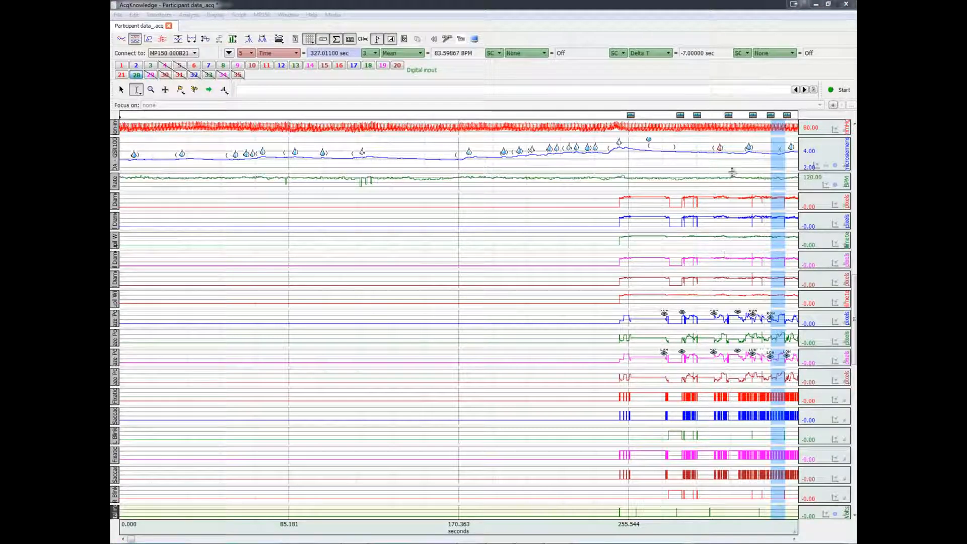